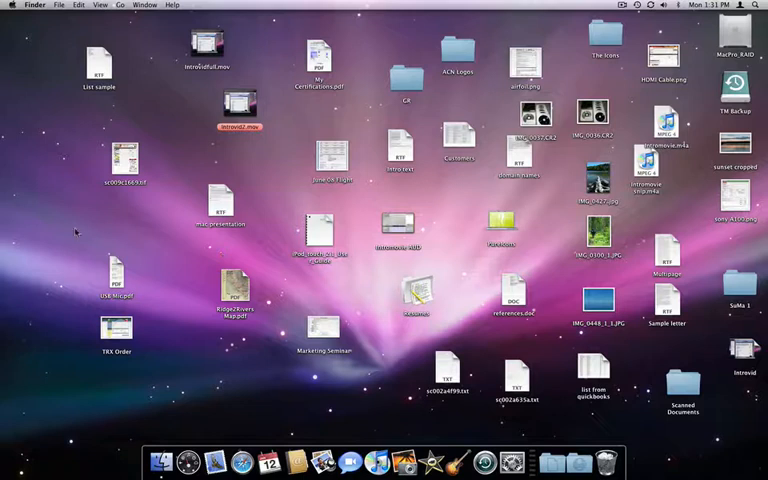
{"action": "mouse_move", "coordinate": [648, 342]}
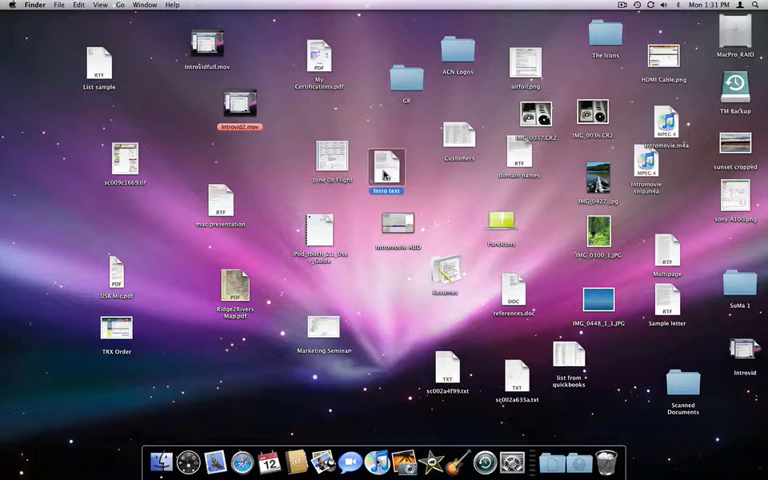
Step: Enlarge the desktop icons via the Icon size slider and begin choosing Arrange by Kind
{"action": "left_click", "coordinate": [336, 56]}
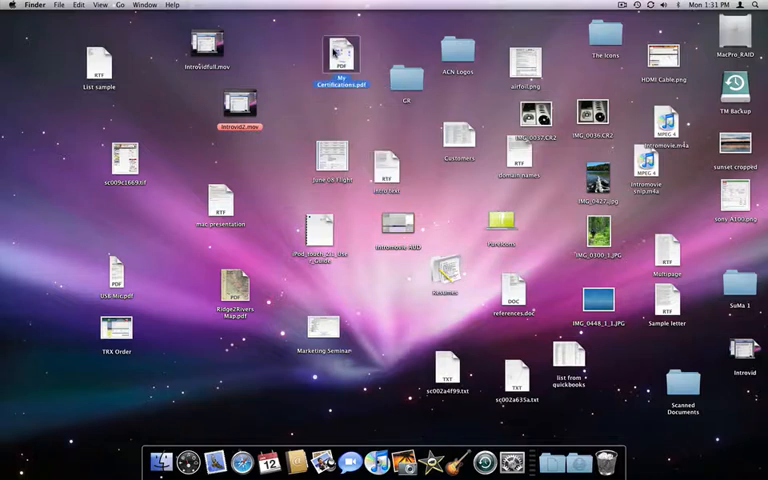
{"action": "left_click", "coordinate": [98, 4]}
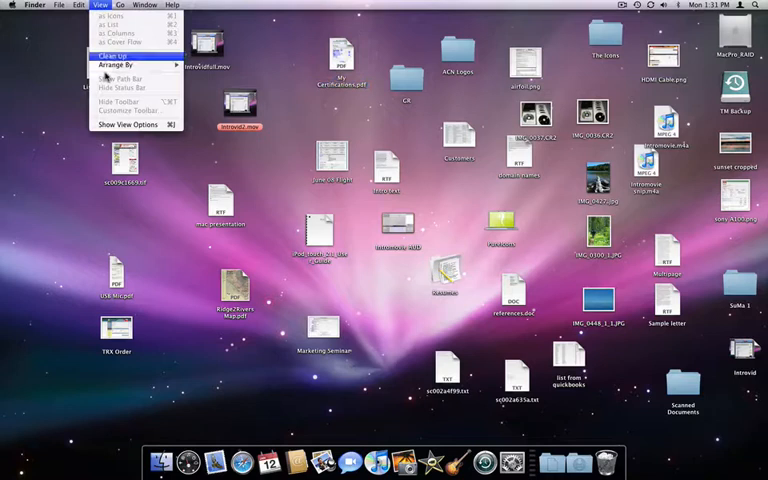
{"action": "left_click", "coordinate": [128, 124]}
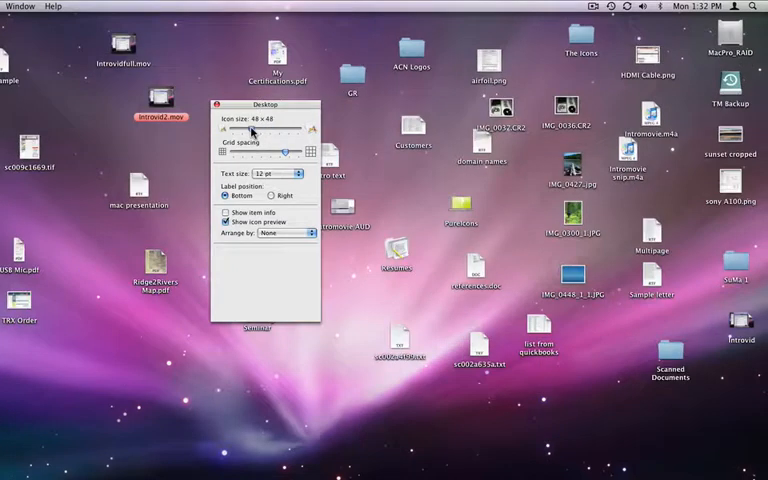
{"action": "left_click_drag", "start_coordinate": [256, 130], "coordinate": [284, 130]}
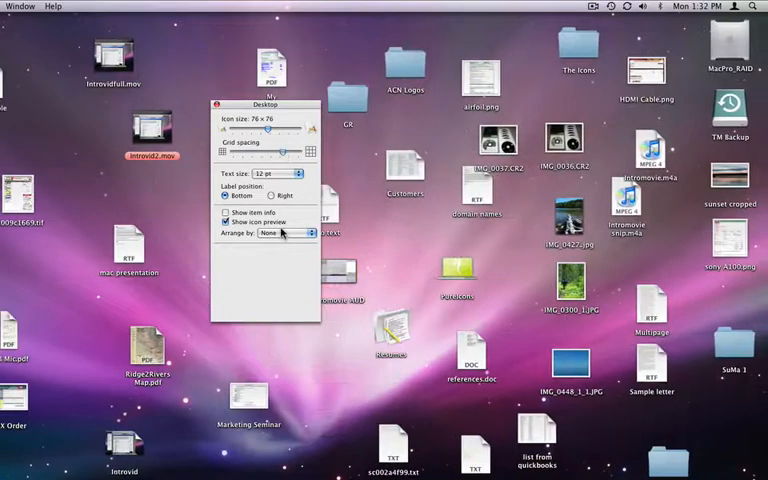
{"action": "left_click", "coordinate": [284, 232]}
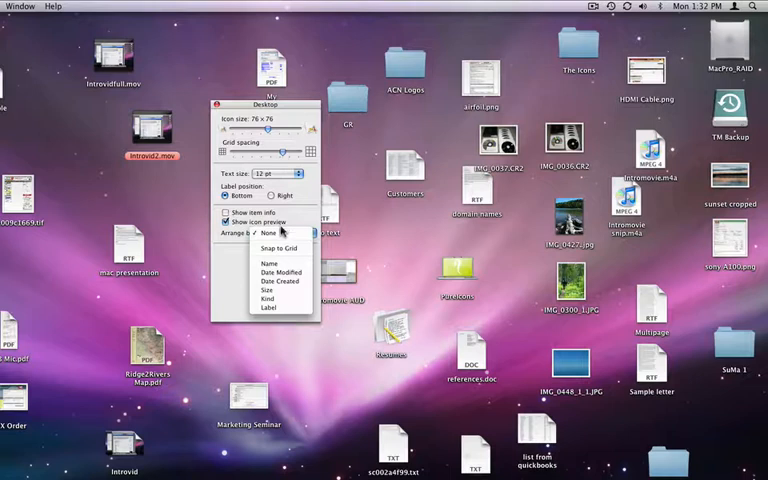
{"action": "mouse_move", "coordinate": [280, 248]}
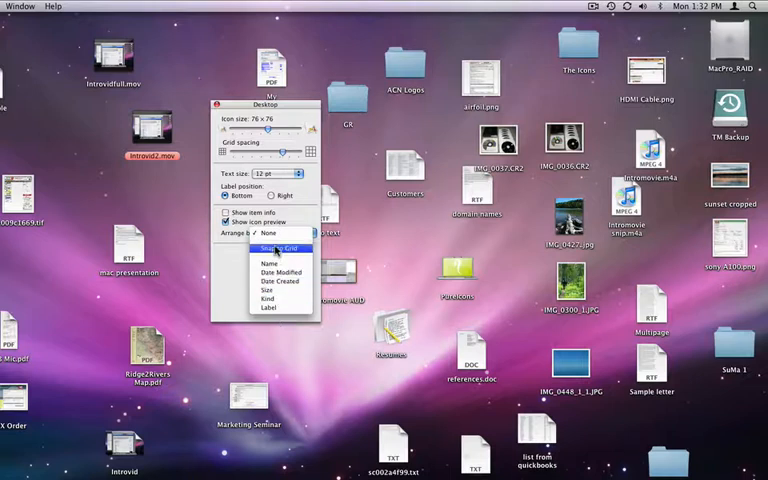
{"action": "mouse_move", "coordinate": [278, 300]}
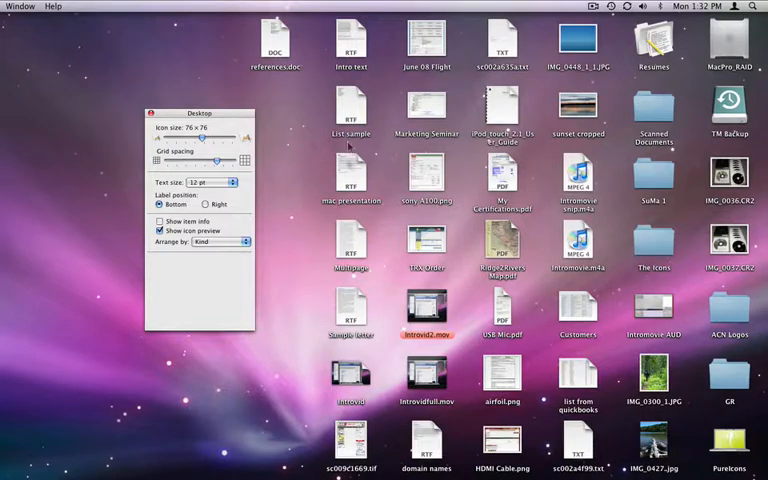
Step: Set Arrange by to Snap to Grid and reduce the icon size slightly
{"action": "left_click", "coordinate": [426, 242]}
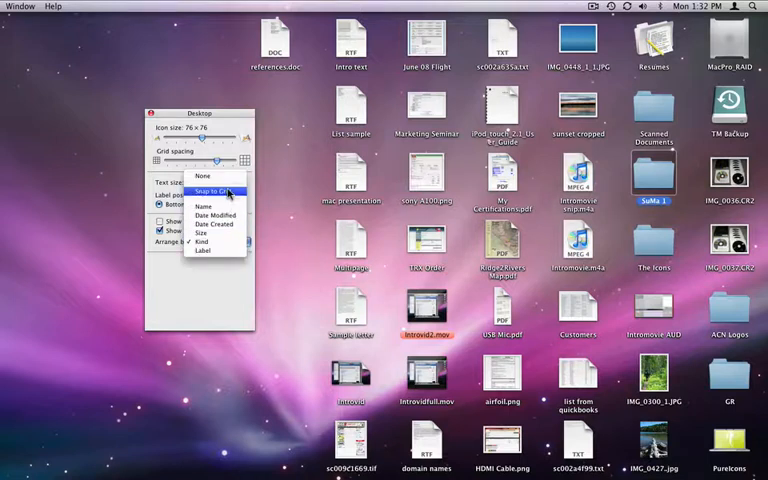
{"action": "left_click", "coordinate": [212, 192]}
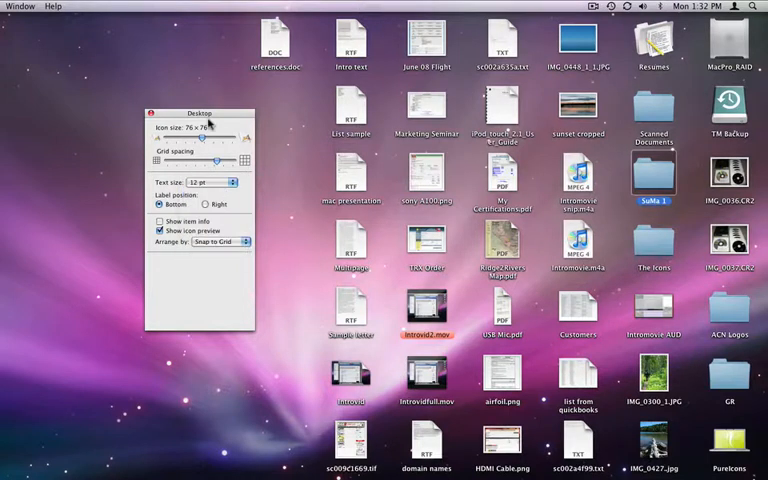
{"action": "left_click_drag", "start_coordinate": [200, 112], "coordinate": [80, 116]}
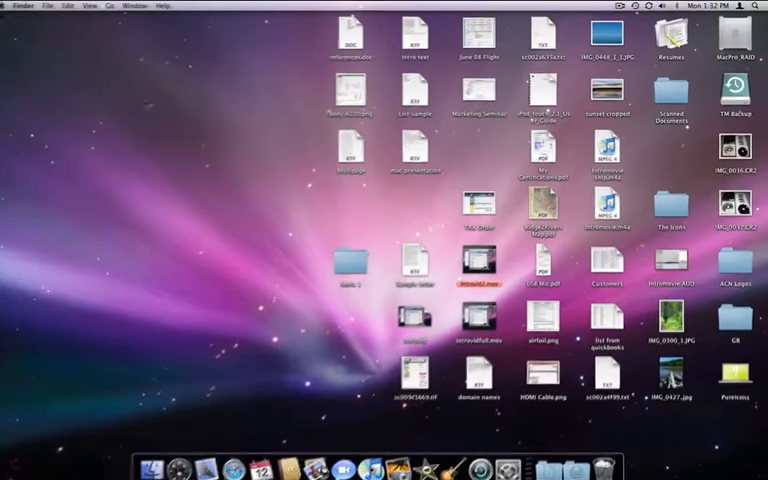
Step: From Macintosh HD go to Documents and create a new folder named Desktop Files
{"action": "double_click", "coordinate": [736, 36]}
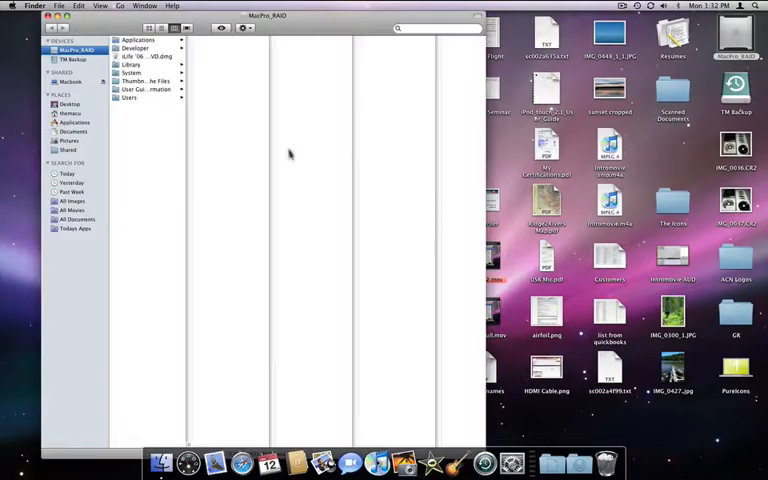
{"action": "left_click", "coordinate": [72, 132]}
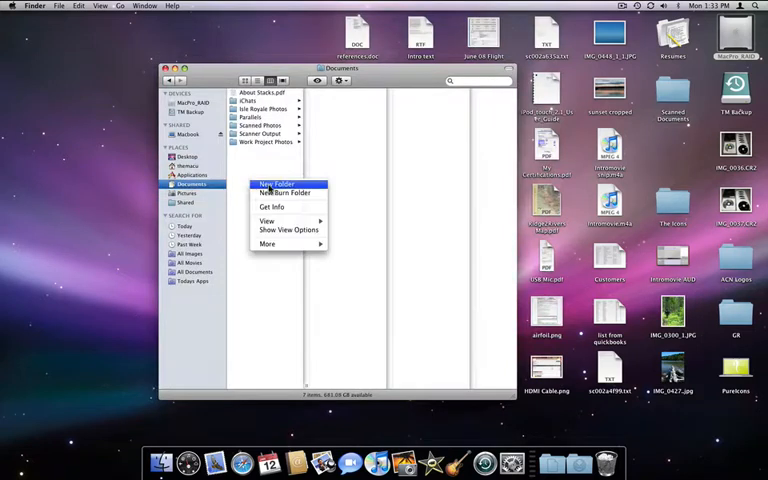
{"action": "left_click", "coordinate": [276, 184]}
{"action": "type", "text": "Desktop Files"}
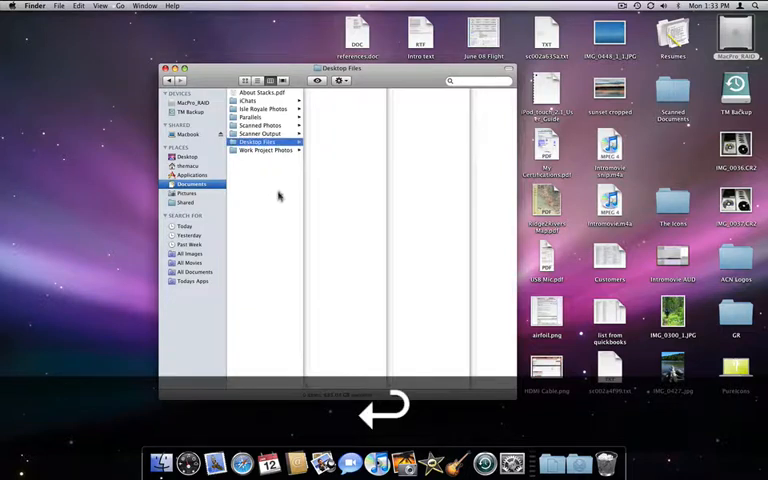
{"action": "left_click", "coordinate": [192, 184]}
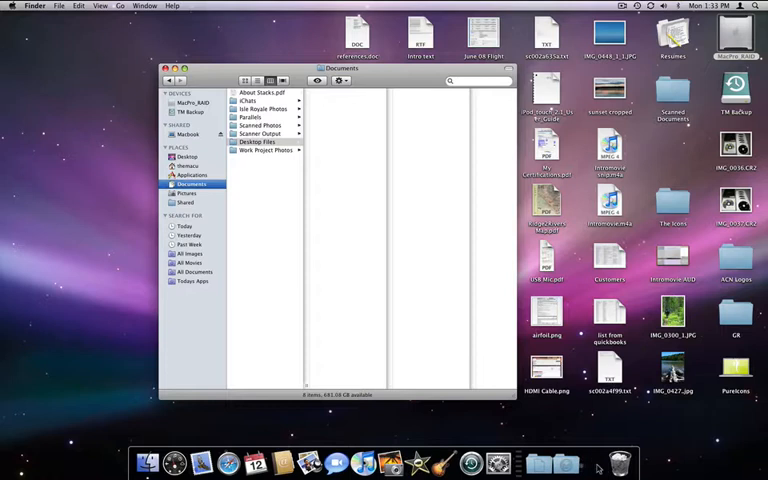
{"action": "left_click", "coordinate": [256, 100]}
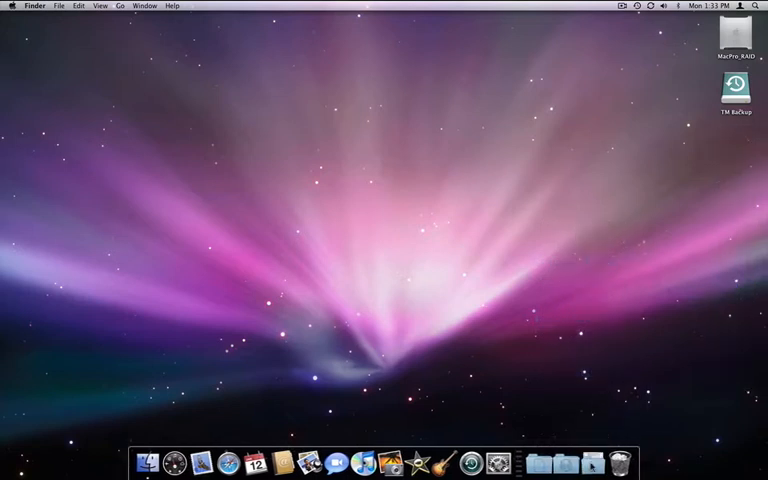
{"action": "mouse_move", "coordinate": [592, 396]}
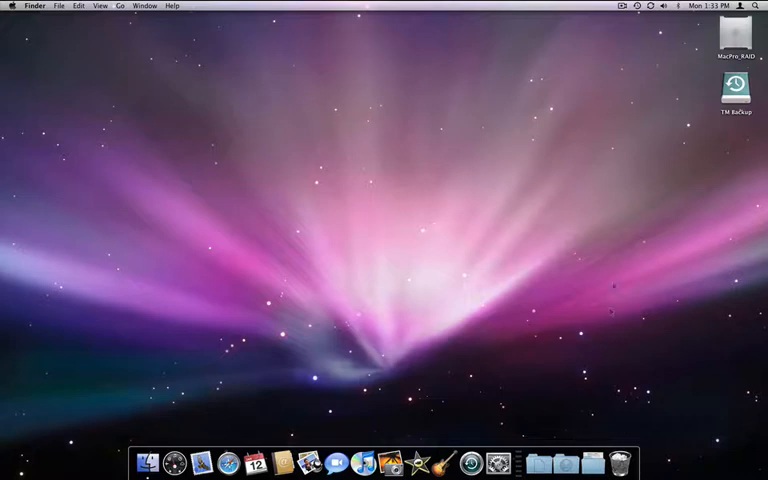
{"action": "mouse_move", "coordinate": [602, 116]}
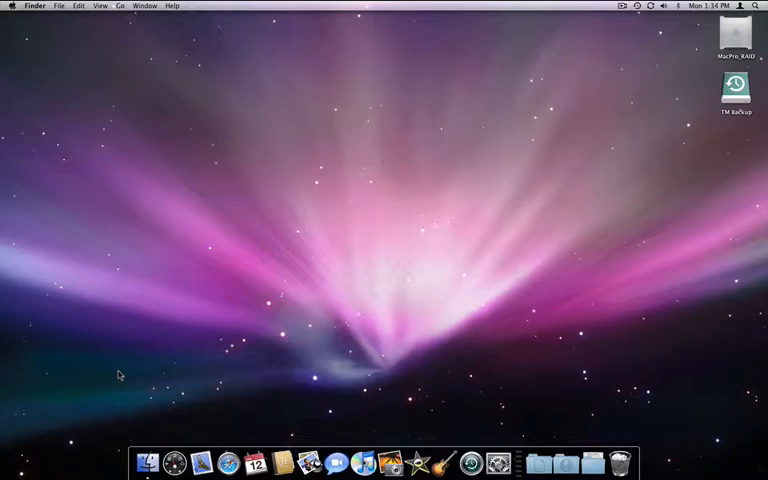
Step: Capture a full-screen screenshot with Cmd+Shift+3 and select the new Picture file
{"action": "key", "text": "cmd+shift"}
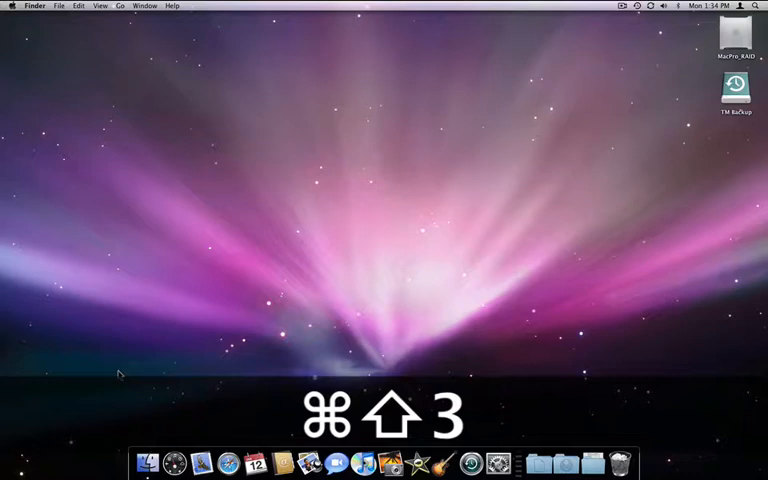
{"action": "key", "text": "cmd+shift+3"}
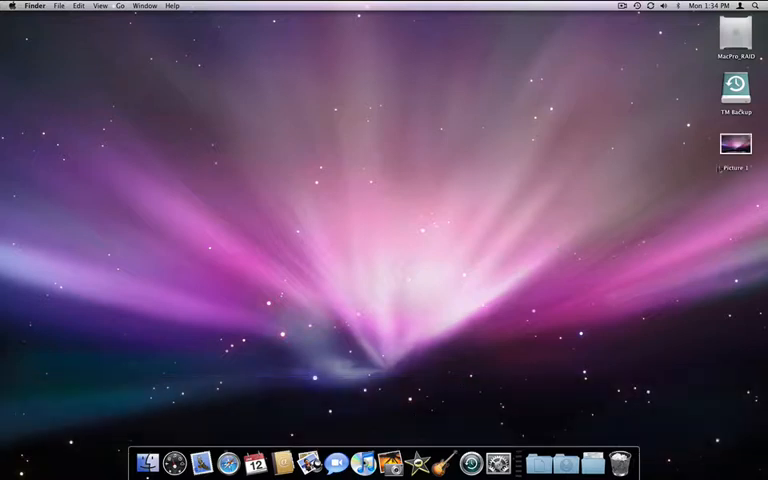
{"action": "left_click", "coordinate": [736, 144]}
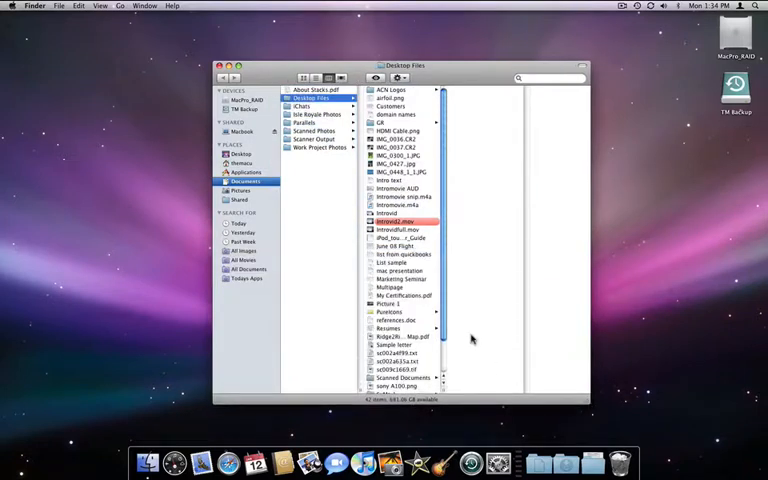
Step: Preview the desktop screenshot inside Desktop Files and bring up the Dock stack's options
{"action": "left_click", "coordinate": [390, 304]}
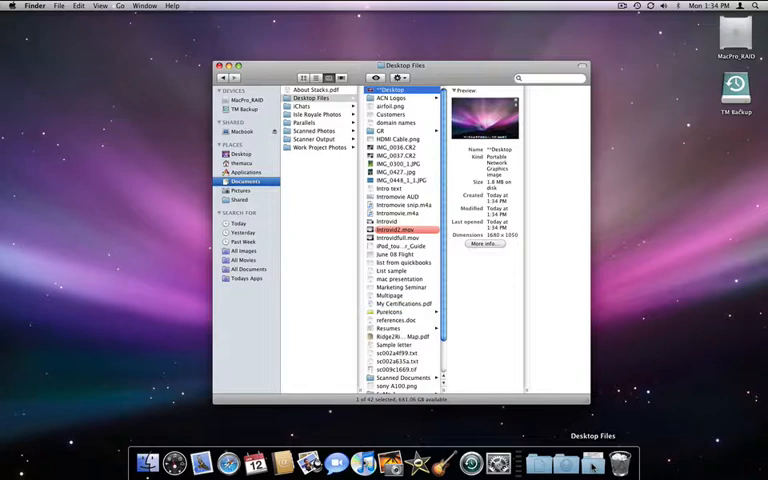
{"action": "right_click", "coordinate": [592, 462]}
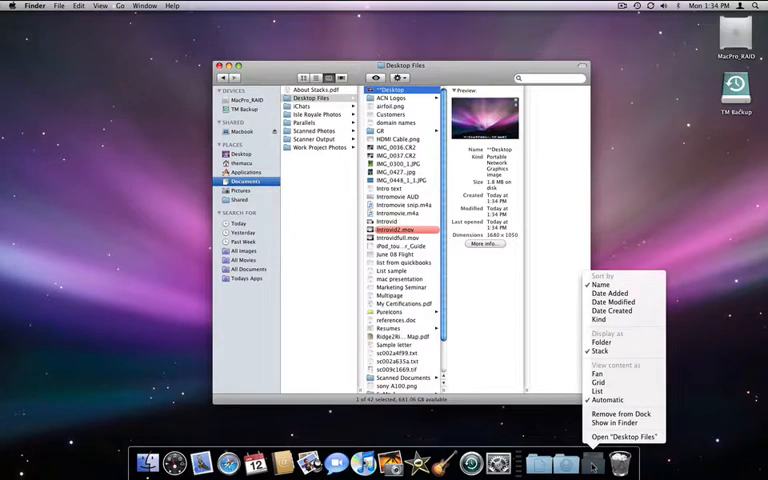
{"action": "mouse_move", "coordinate": [610, 292]}
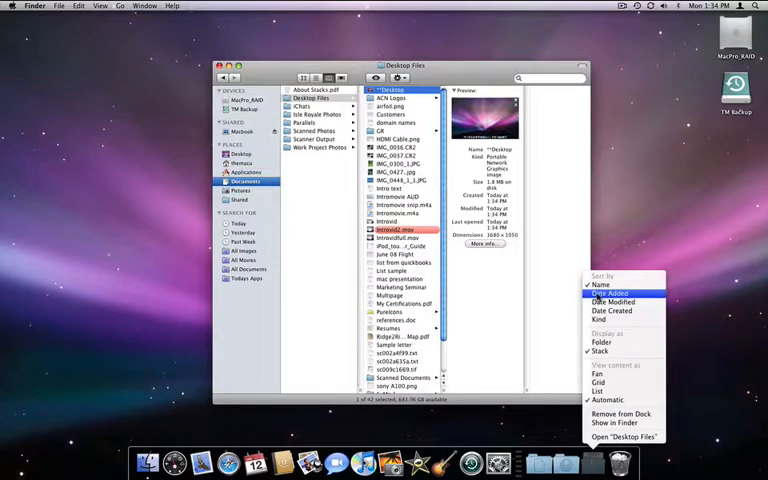
{"action": "mouse_move", "coordinate": [600, 318]}
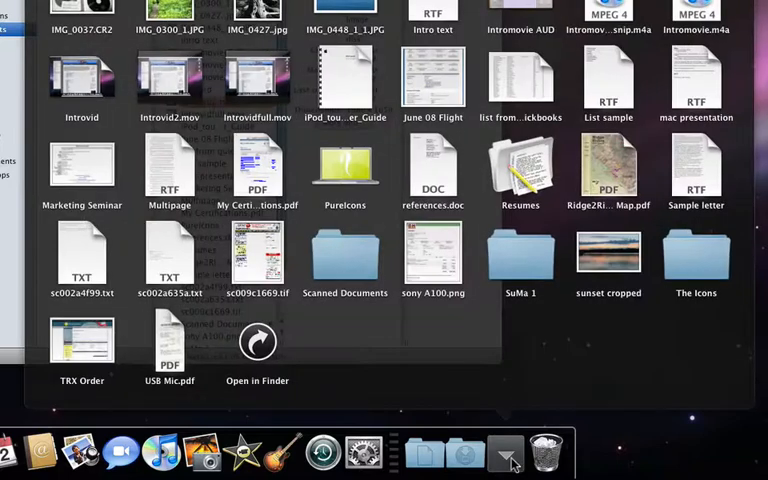
Step: Re-sort the Desktop Files Dock stack from its context menu
{"action": "right_click", "coordinate": [504, 452]}
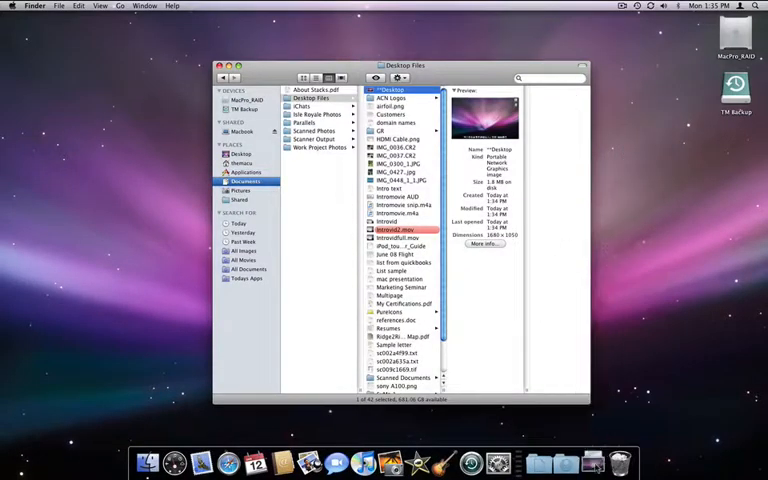
{"action": "mouse_move", "coordinate": [596, 438]}
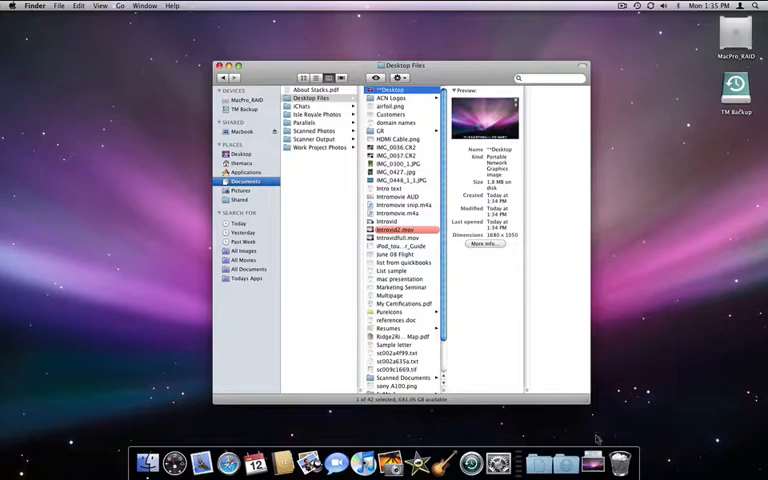